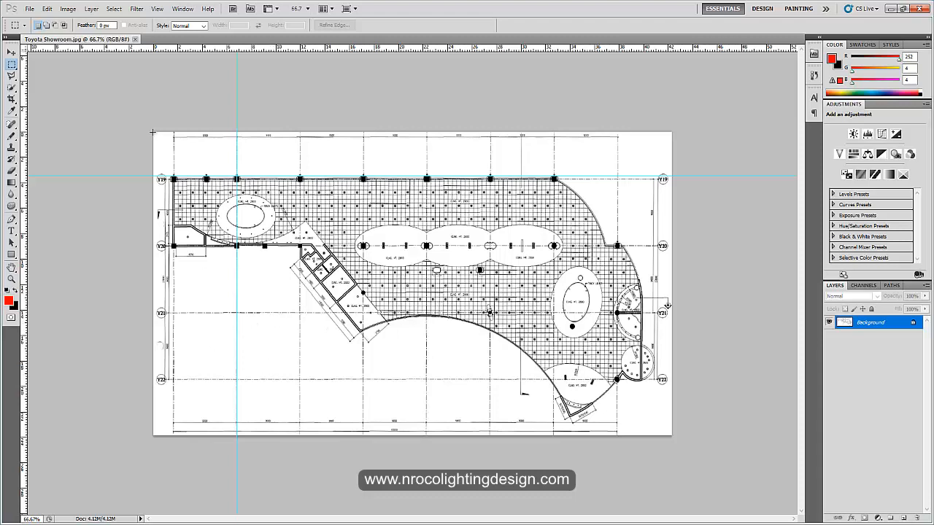
mouse_move(99, 135)
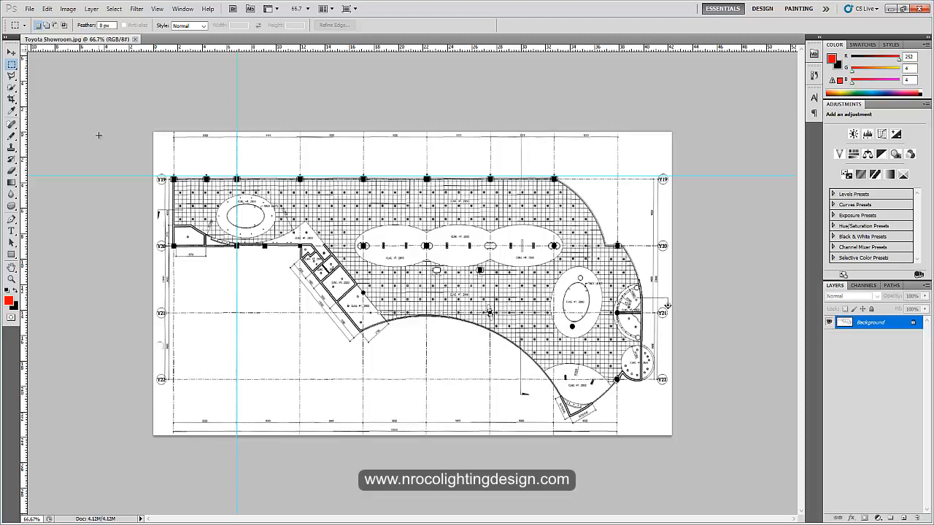
mouse_move(301, 167)
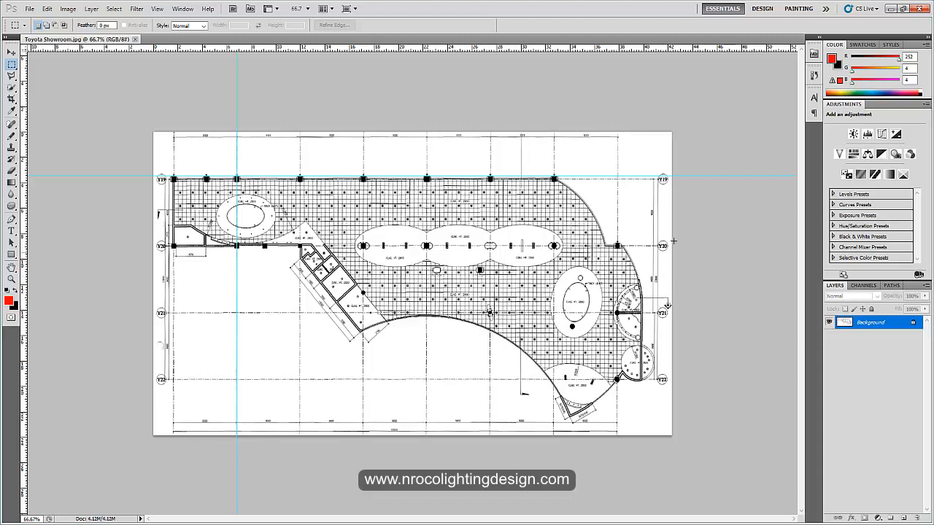
mouse_move(756, 237)
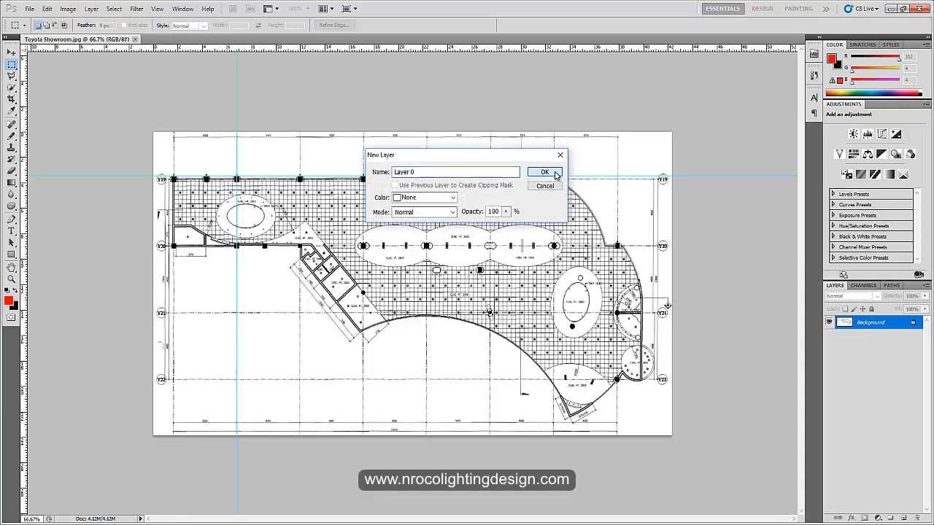
Convert the locked background into an editable Layer 0.
left_click(543, 172)
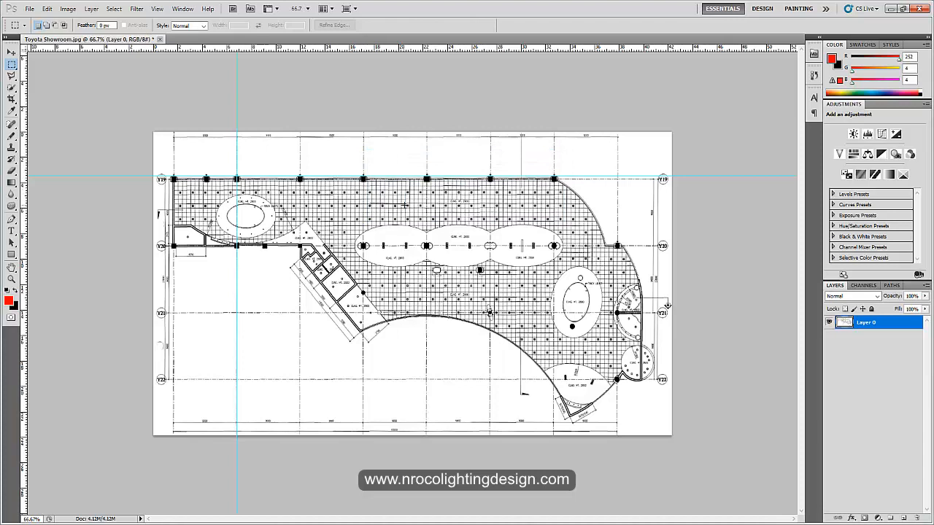
mouse_move(655, 197)
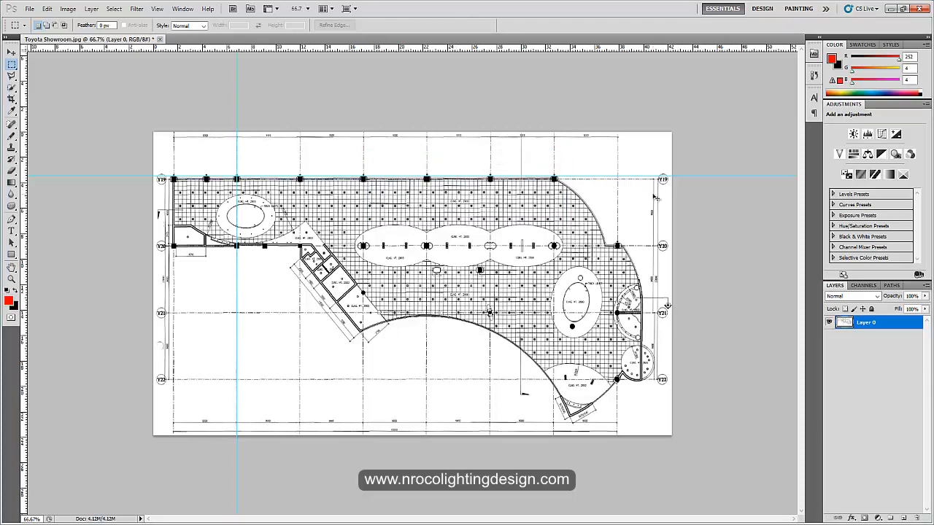
mouse_move(358, 51)
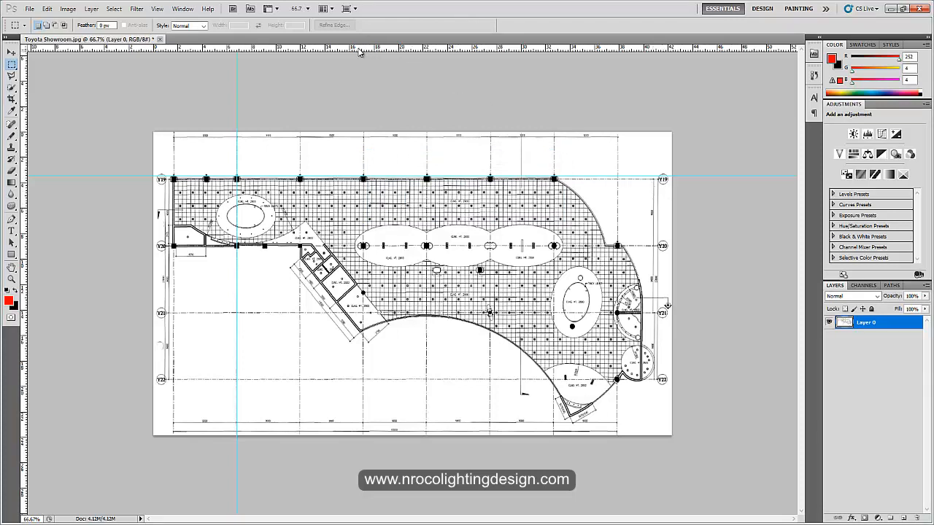
mouse_move(362, 51)
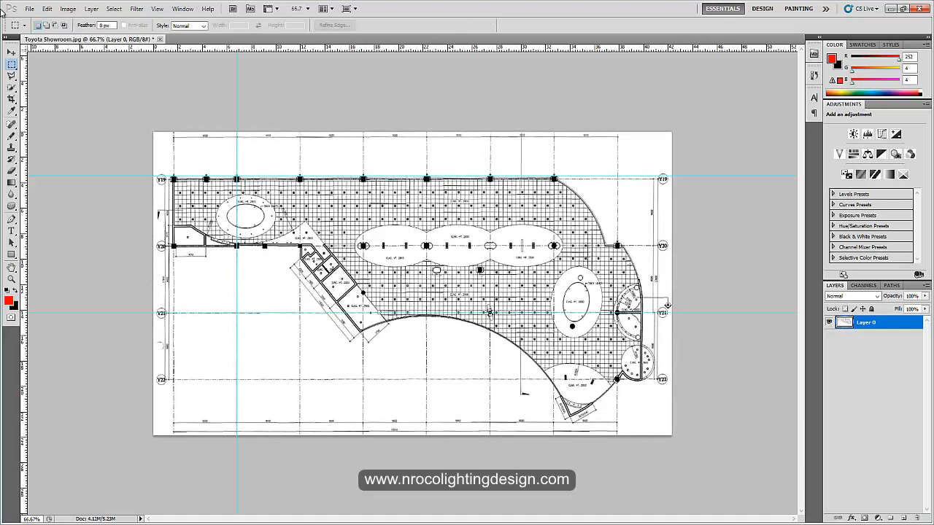
Save the plan to the Desktop as the JPEG Car Showroom.jpg with default quality.
left_click(30, 8)
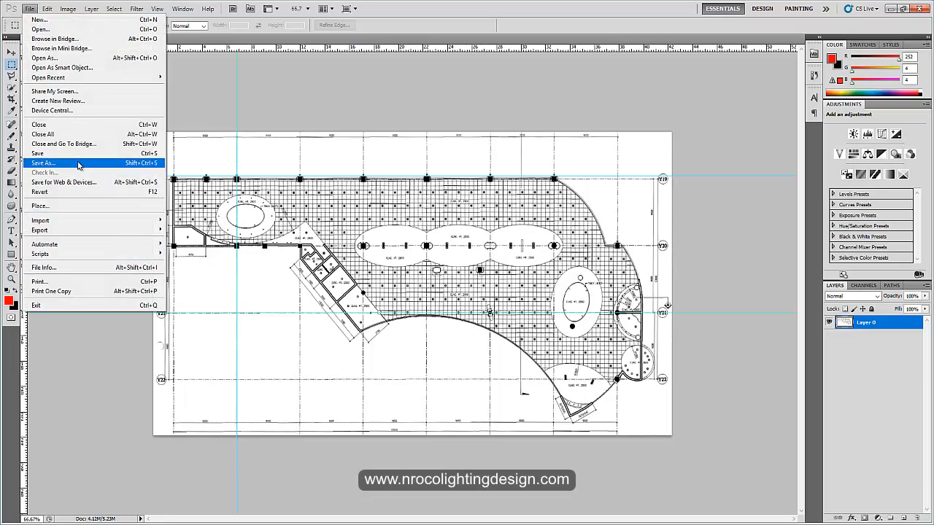
left_click(44, 163)
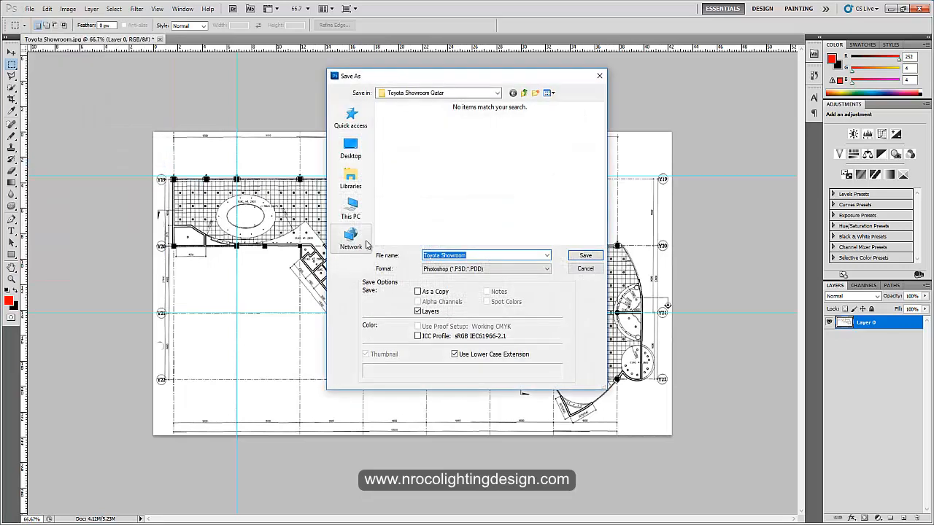
left_click(350, 149)
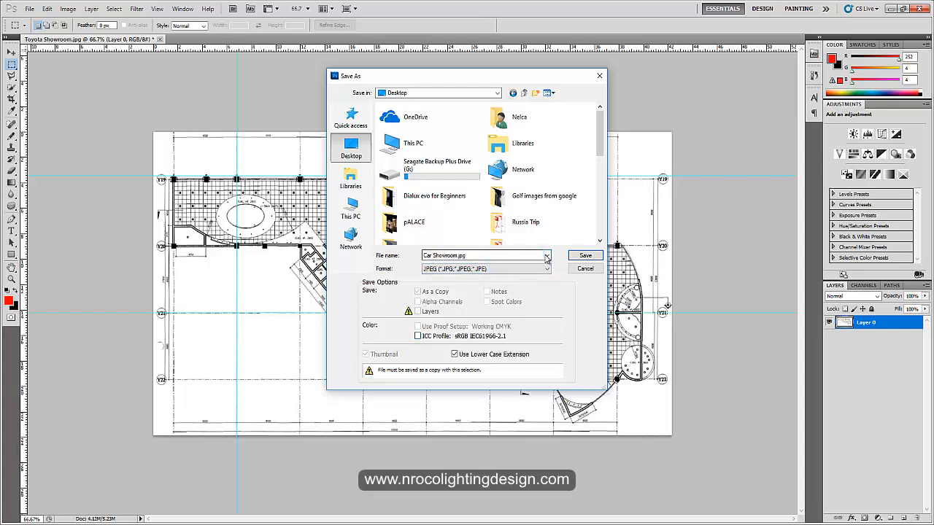
left_click(584, 256)
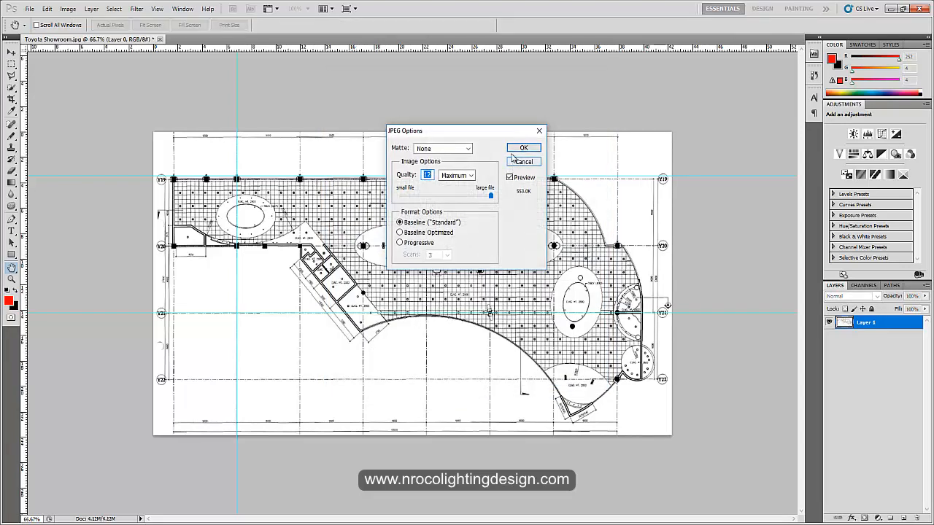
left_click(522, 147)
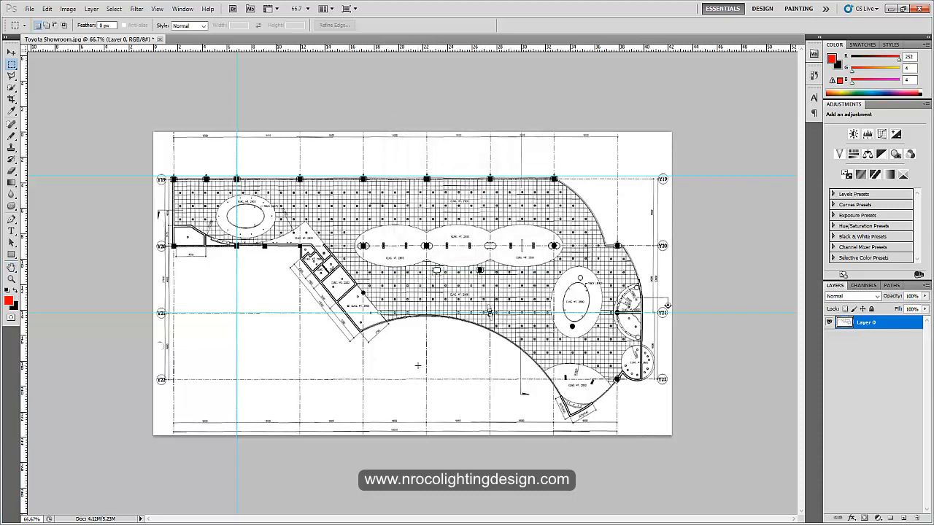
mouse_move(481, 448)
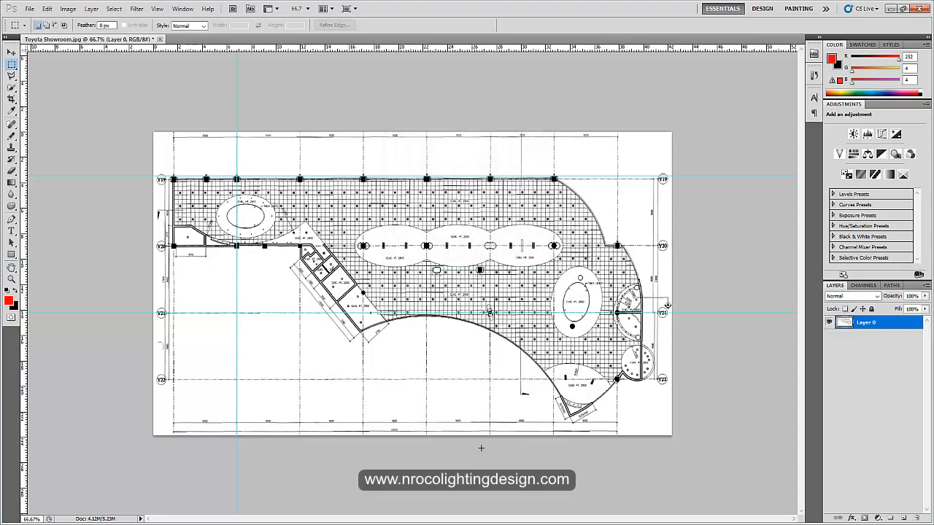
mouse_move(232, 399)
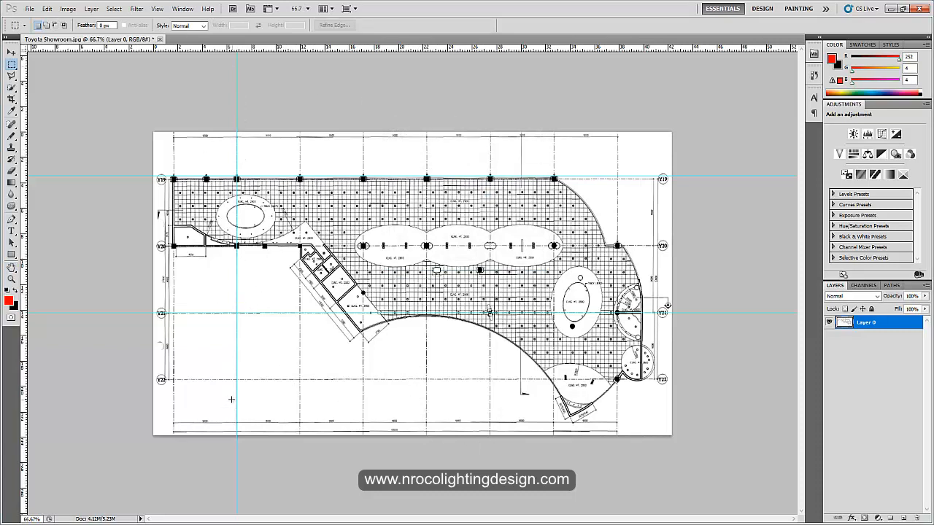
mouse_move(446, 114)
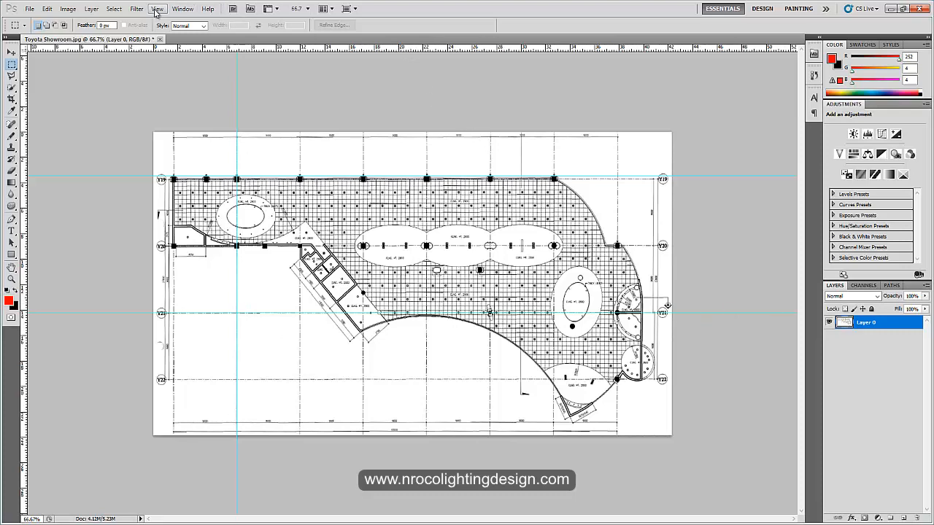
Switch from Photoshop to DIALux evo.
left_click(158, 9)
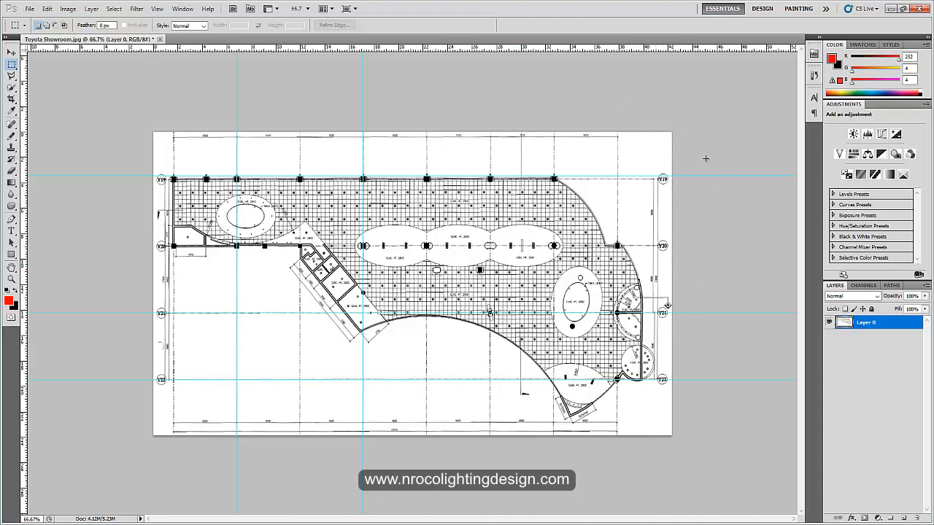
mouse_move(583, 224)
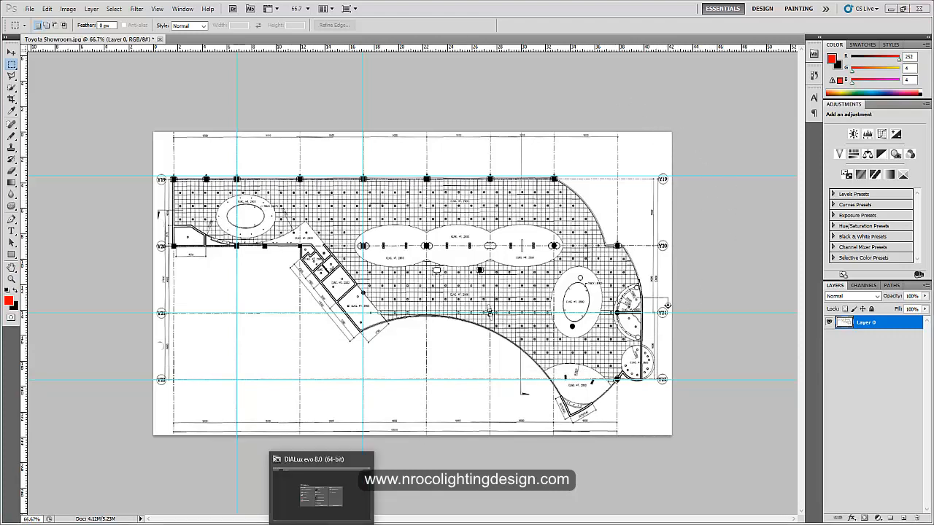
Start a new outdoor and building planning project in DIALux evo.
left_click(321, 489)
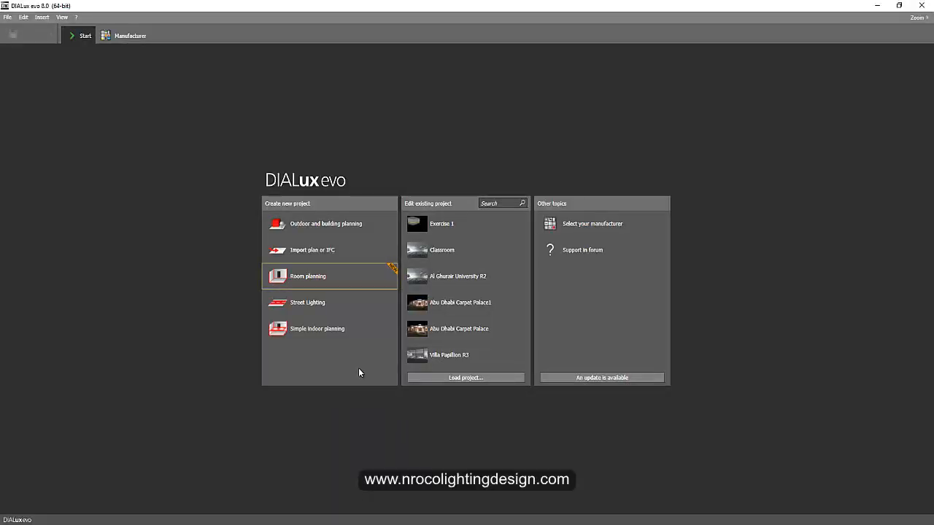
mouse_move(316, 229)
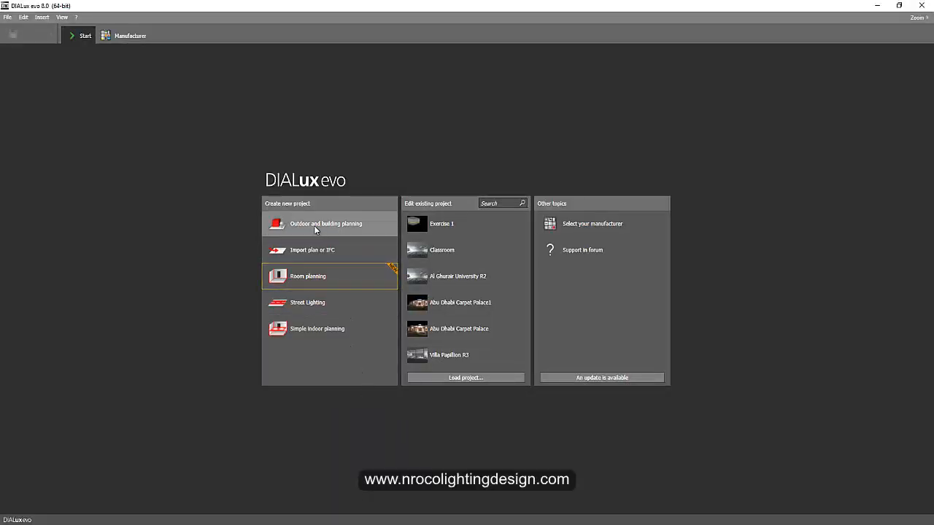
left_click(325, 223)
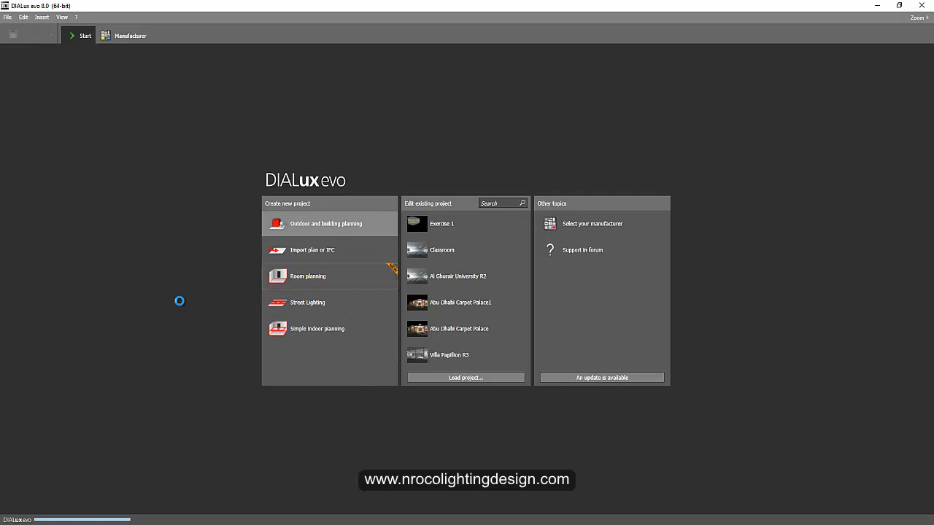
left_click(325, 223)
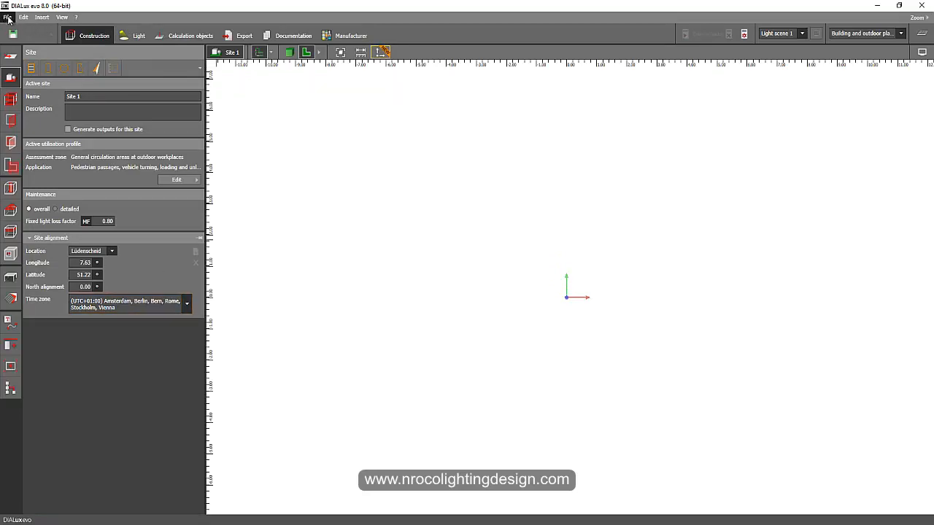
Import the Car Showroom JPEG through File > Import > Plan into plan configuration.
left_click(9, 17)
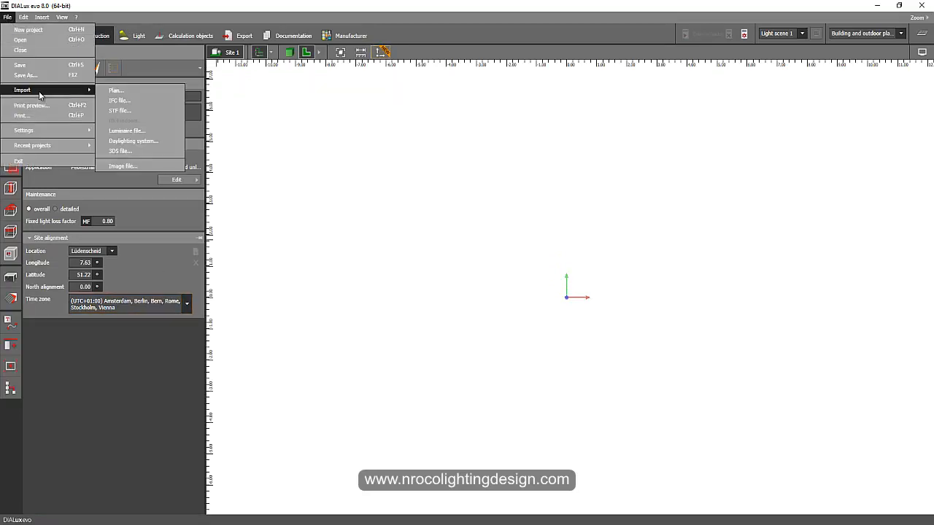
mouse_move(131, 91)
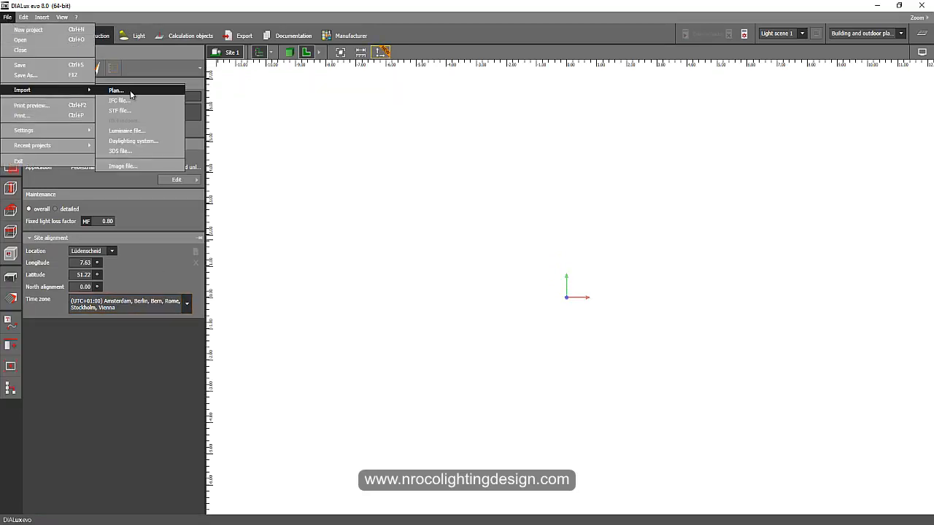
left_click(116, 91)
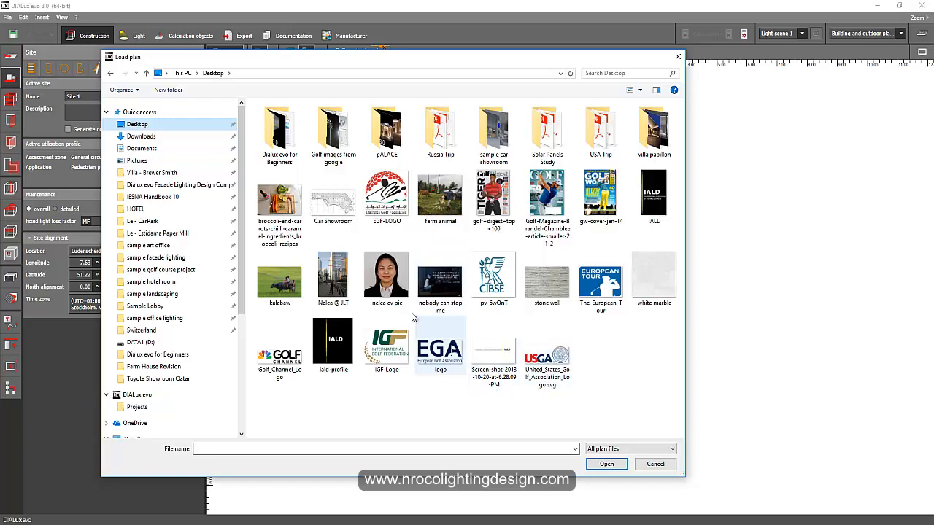
left_click(654, 464)
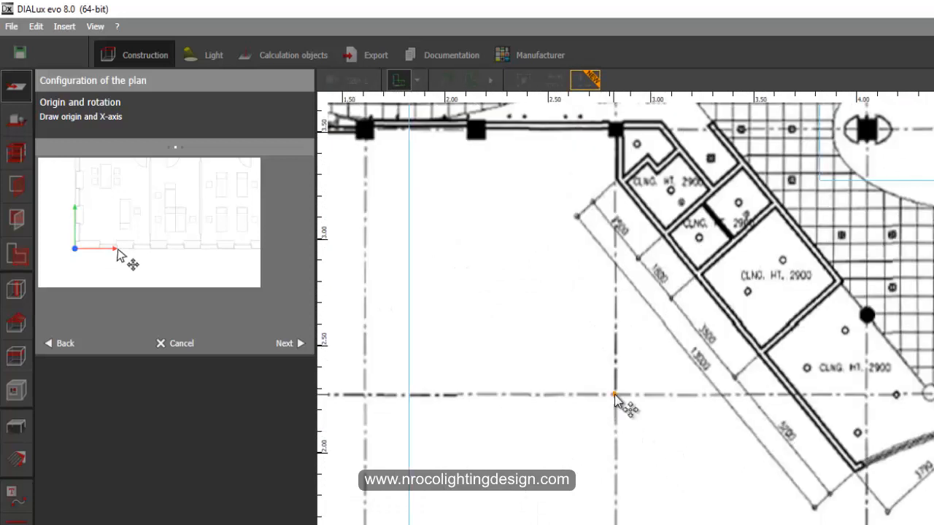
Set the plan origin and mark the grid span as a known length of 9 m.
left_click(616, 397)
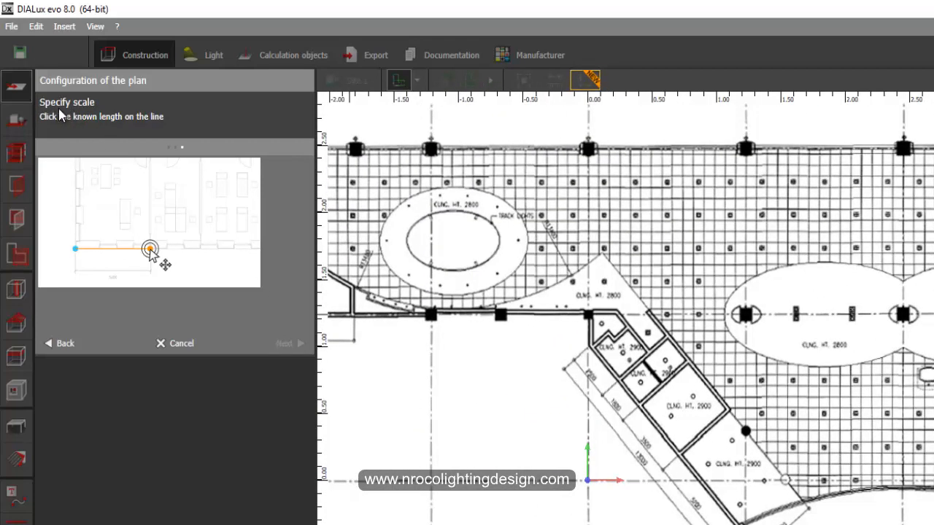
left_click(149, 248)
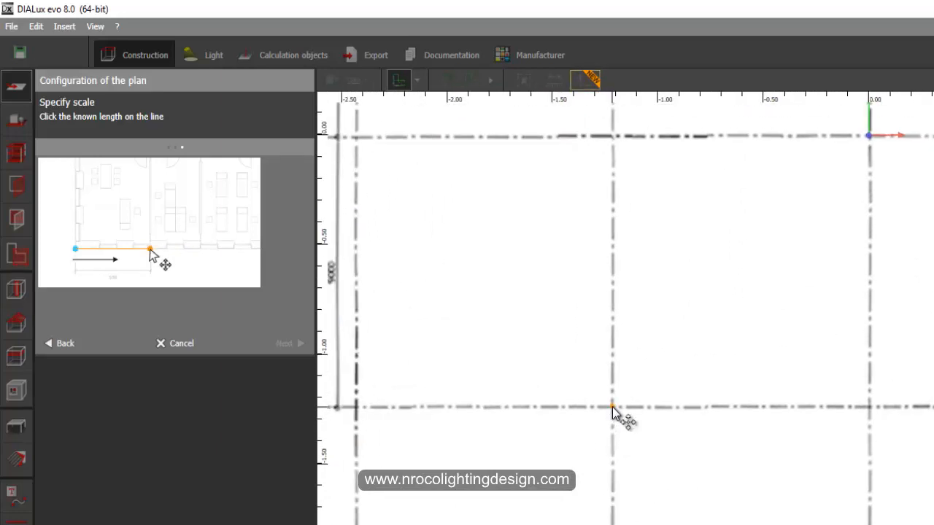
left_click_drag(611, 405, 872, 408)
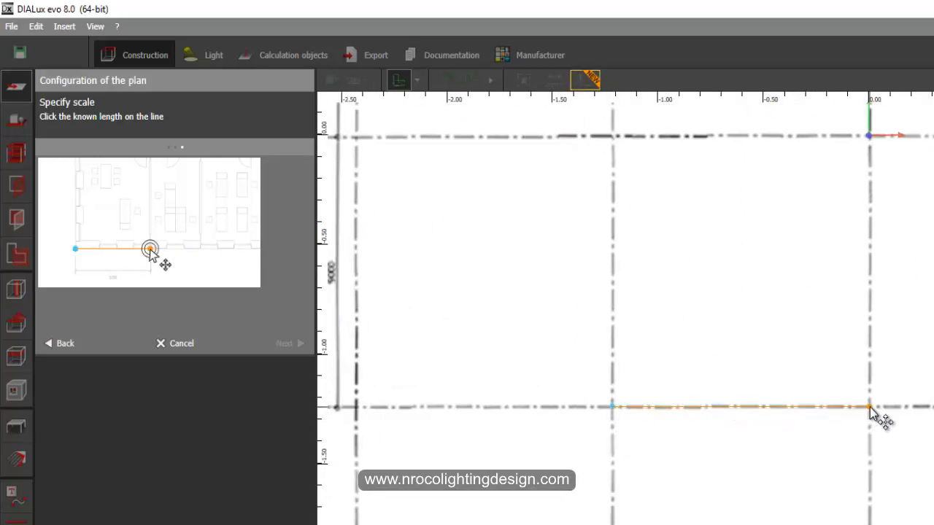
left_click(868, 406)
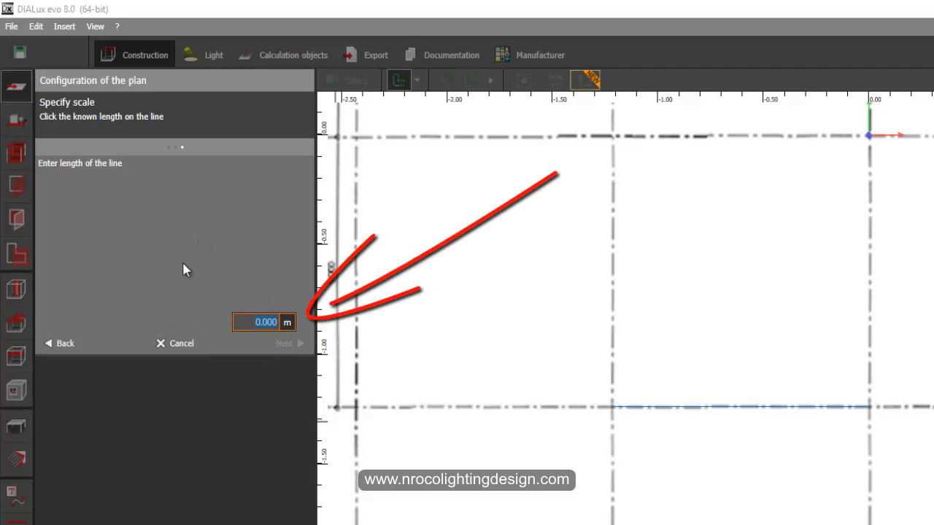
type("9")
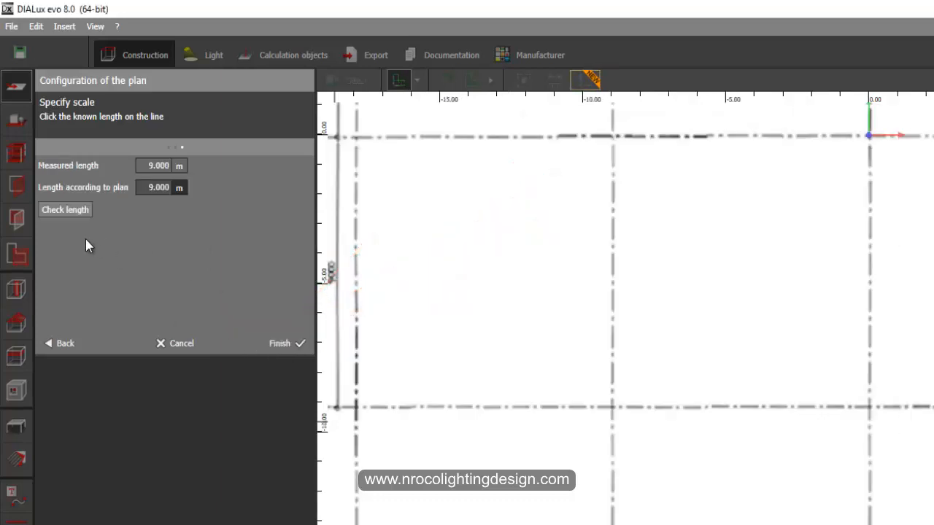
mouse_move(280, 343)
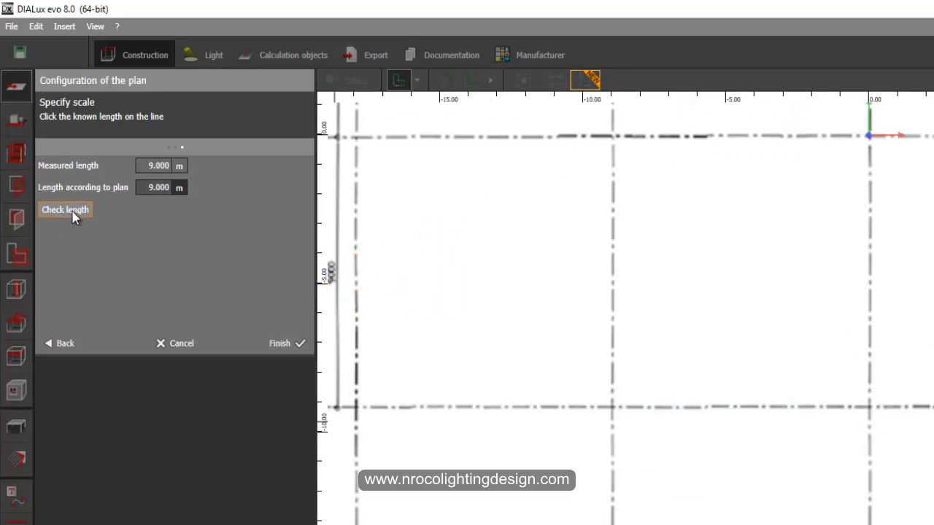
Verify the 9 m span with Check length and end the check.
left_click(64, 210)
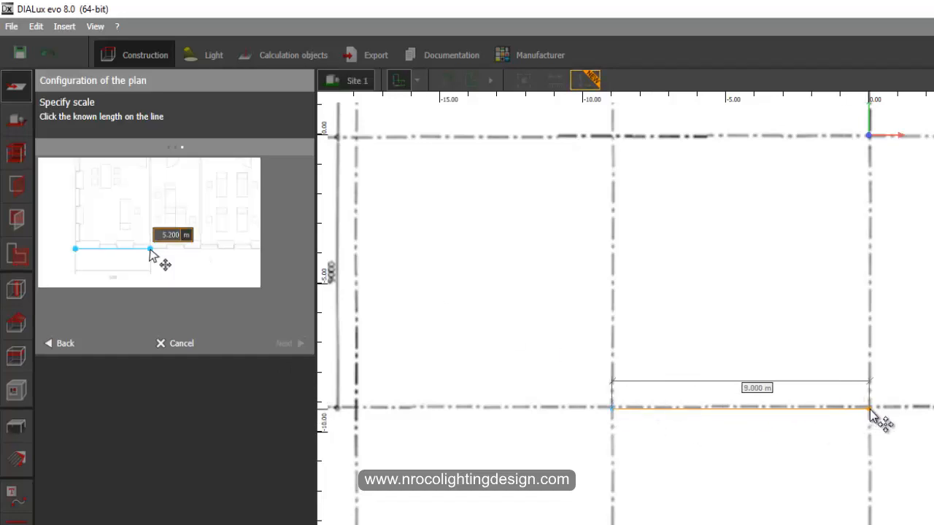
left_click(75, 248)
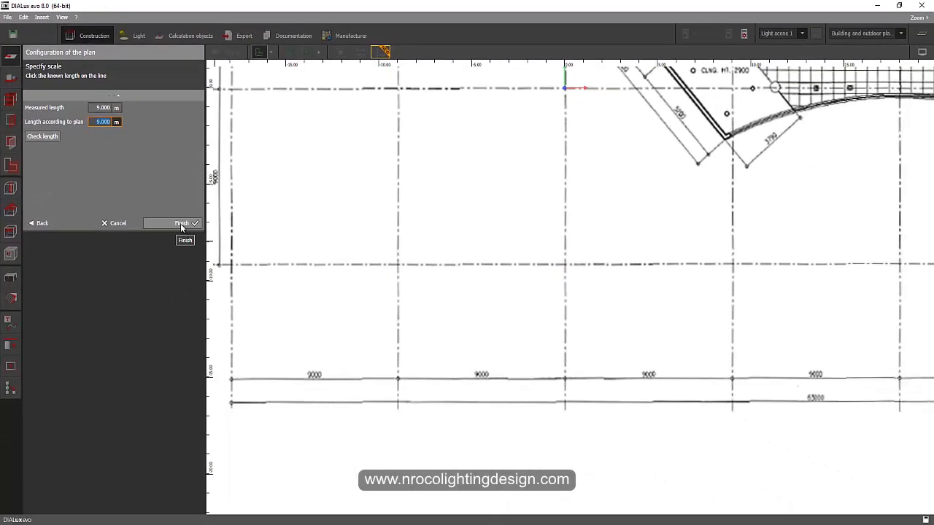
Finish the plan configuration and load the showroom project from File Explorer.
left_click(183, 223)
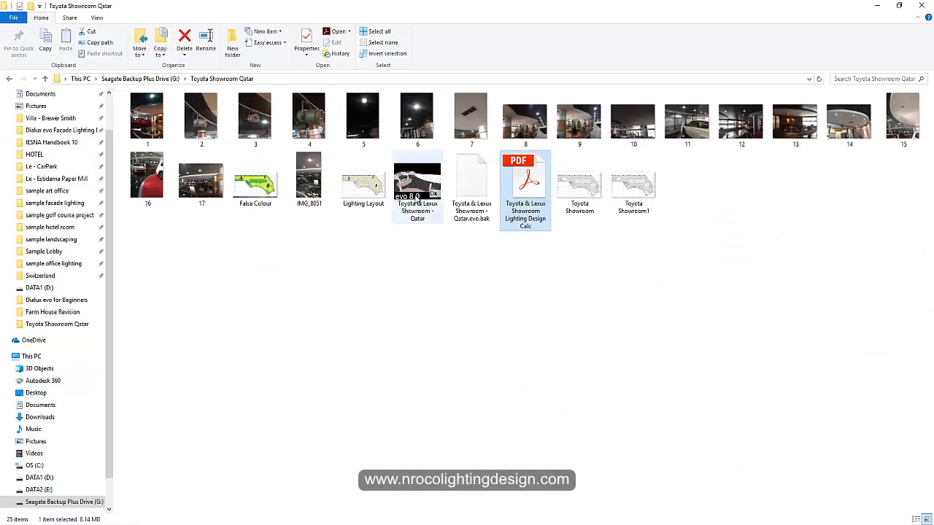
double_click(418, 182)
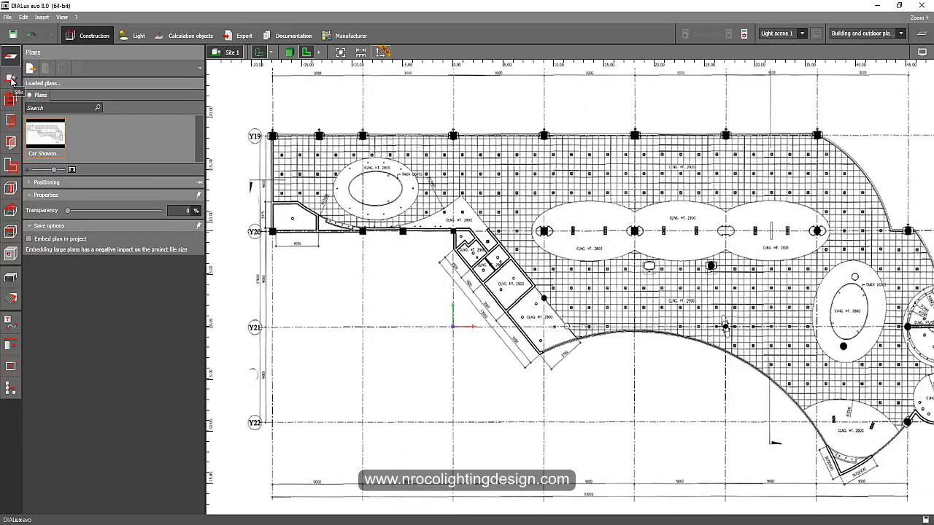
Draw a rectangular site element covering the whole imported plan.
left_click(12, 79)
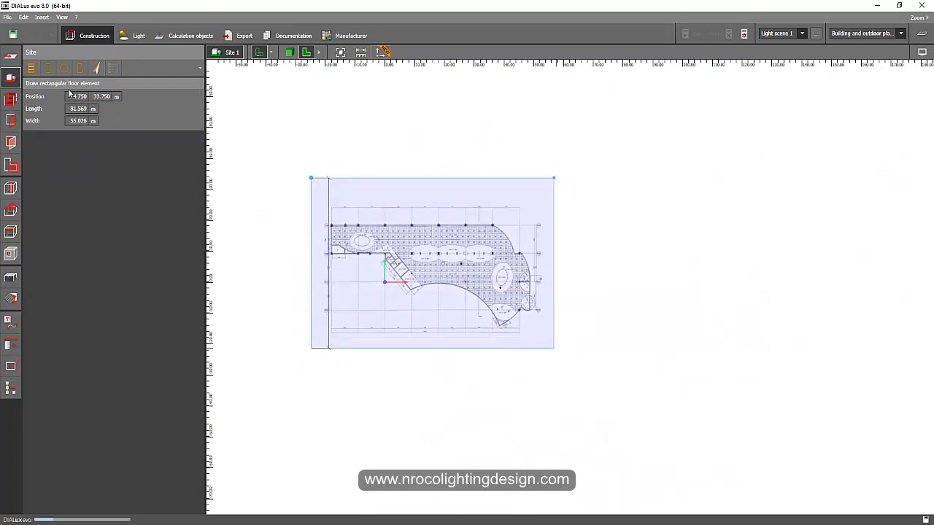
left_click(32, 69)
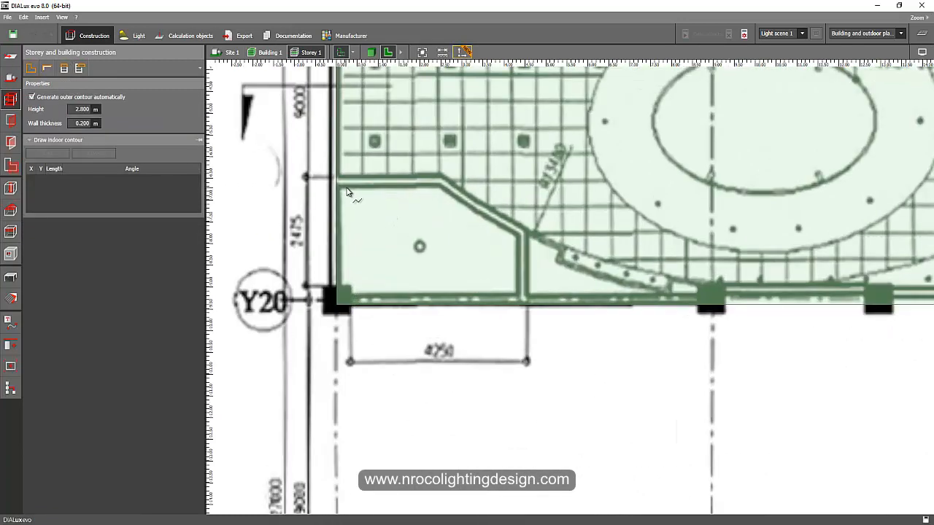
Trace indoor contours for the small corner room and the large exhibit room.
left_click(470, 212)
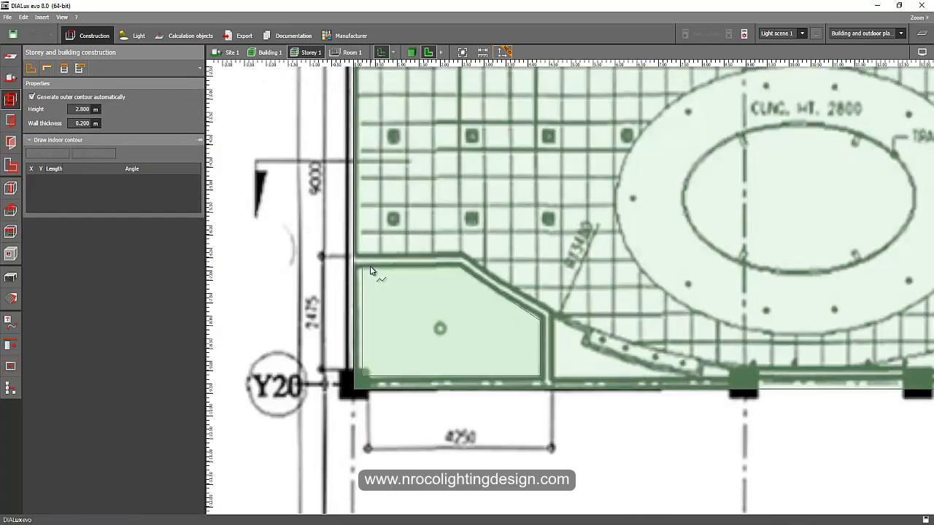
left_click(502, 285)
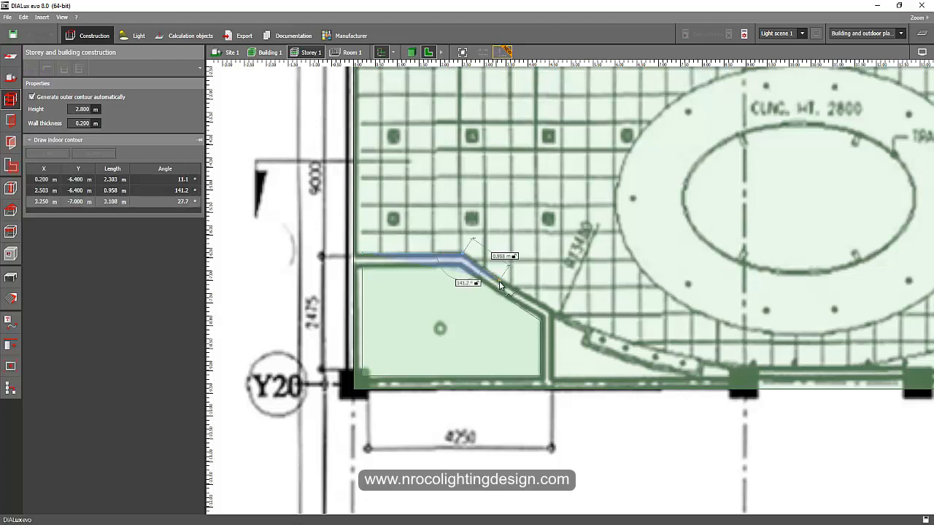
left_click(554, 382)
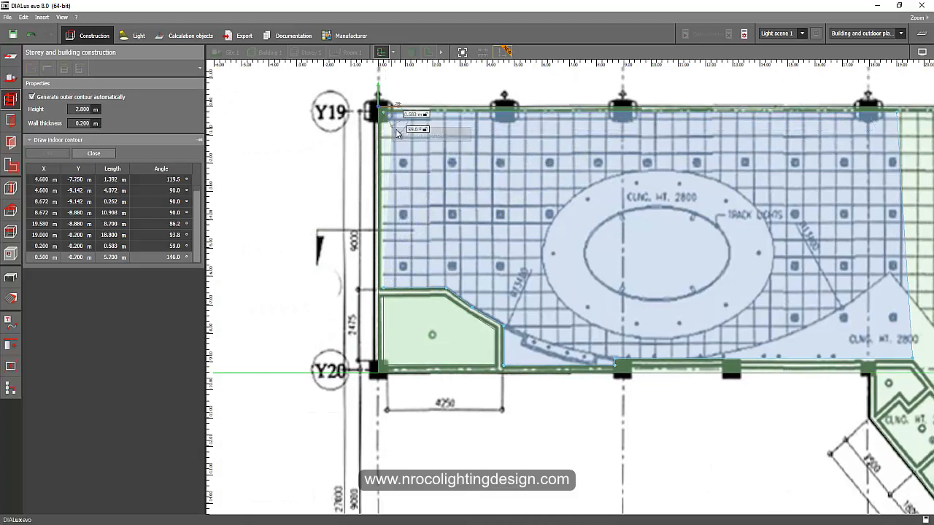
left_click(94, 153)
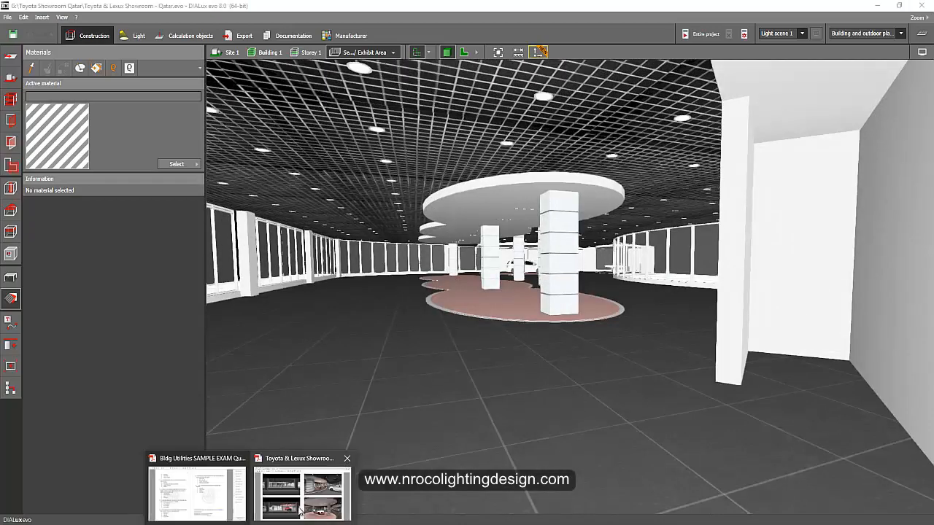
Switch to the showroom lighting design PDF report and browse its rendered views.
left_click(302, 493)
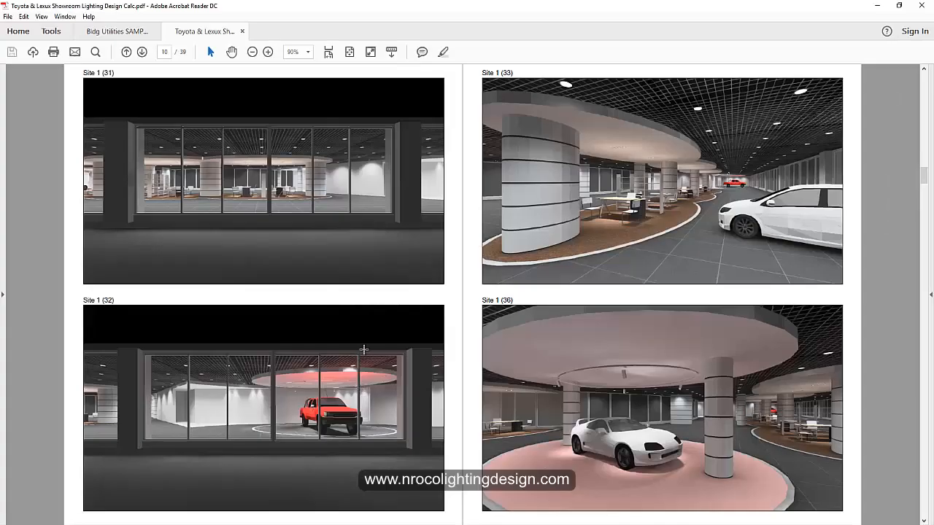
scroll("down", 3)
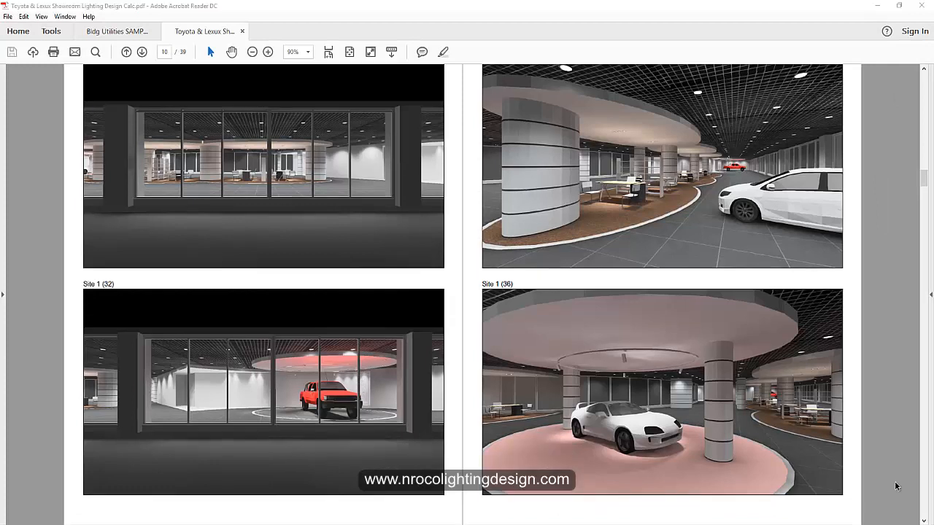